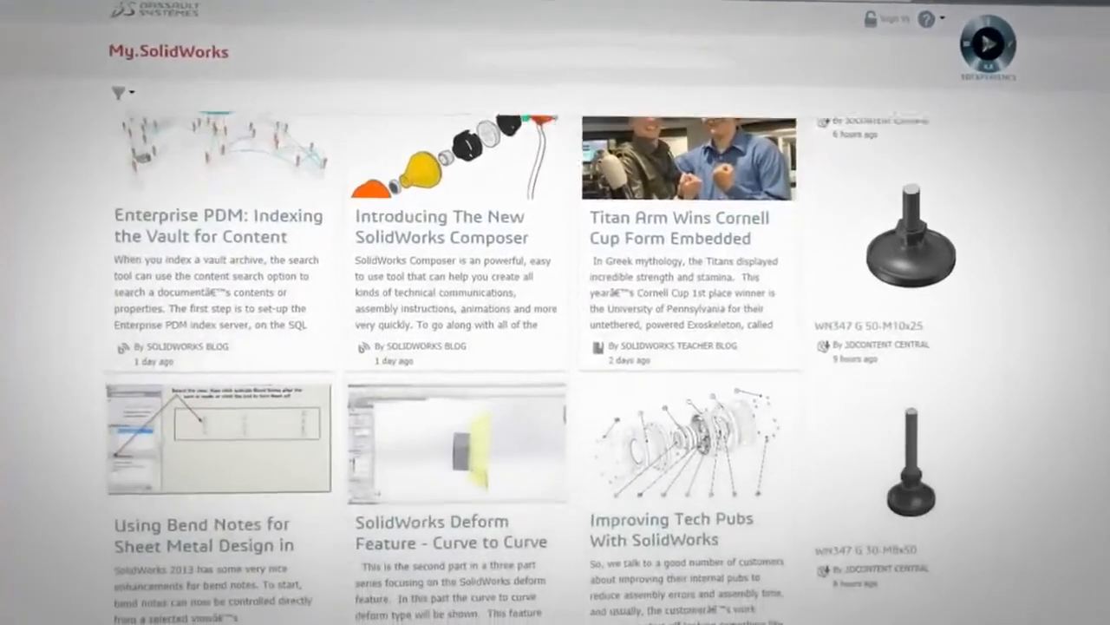
- Scroll the My.SolidWorks feed down to the 'Improving Tech Pubs With SolidWorks' article
scroll("down", 3)
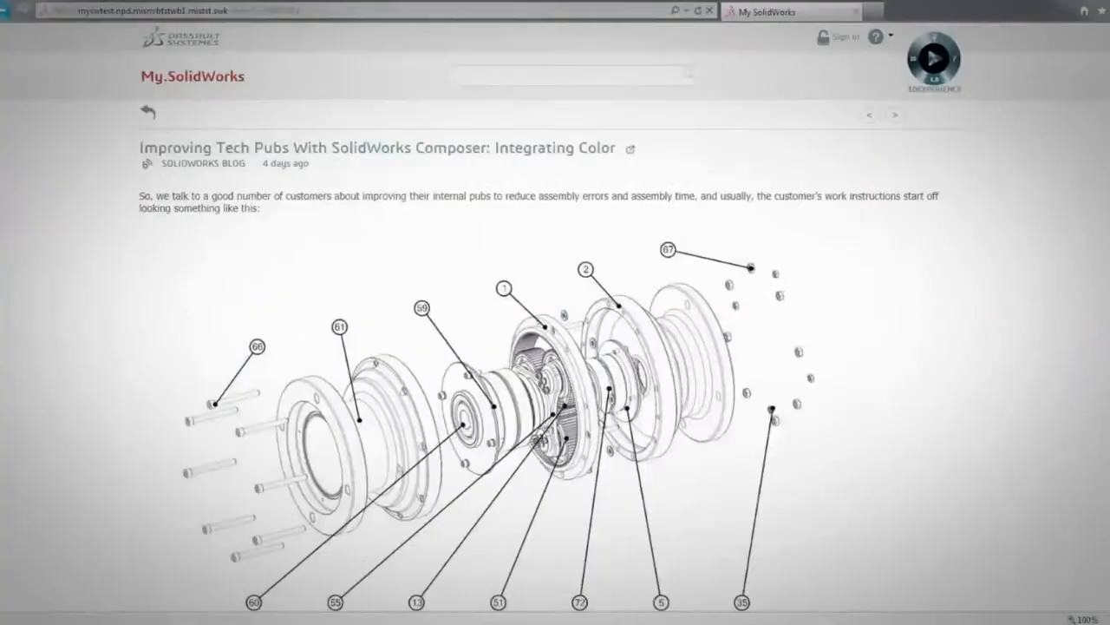
scroll("down", 3)
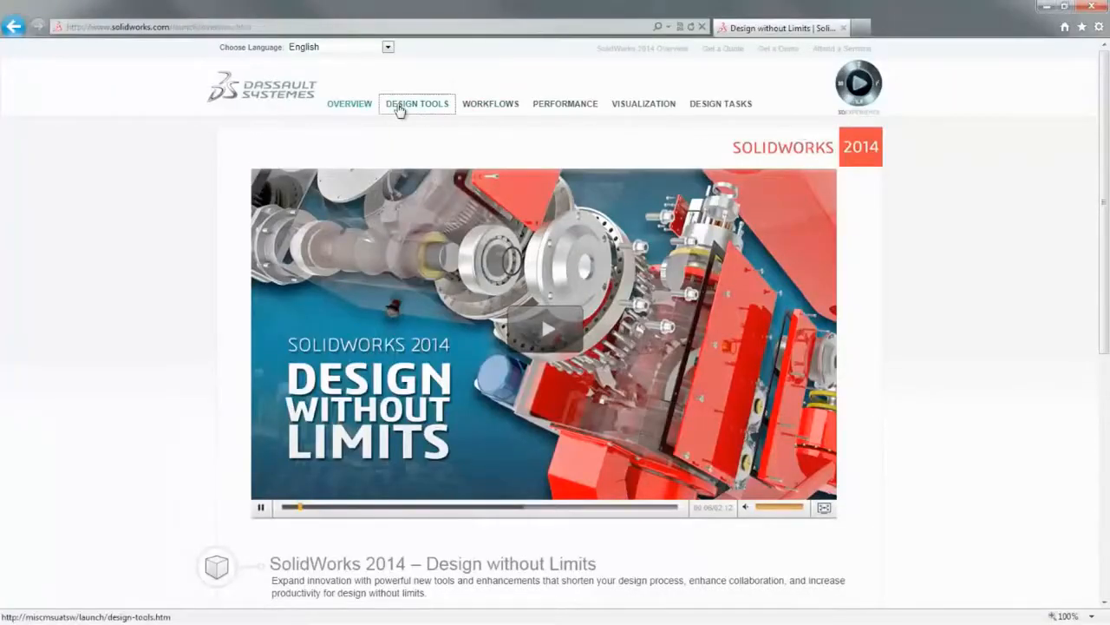
- Switch to the VISUALIZATION page and scroll down to Contact Pair Visualization
left_click(644, 103)
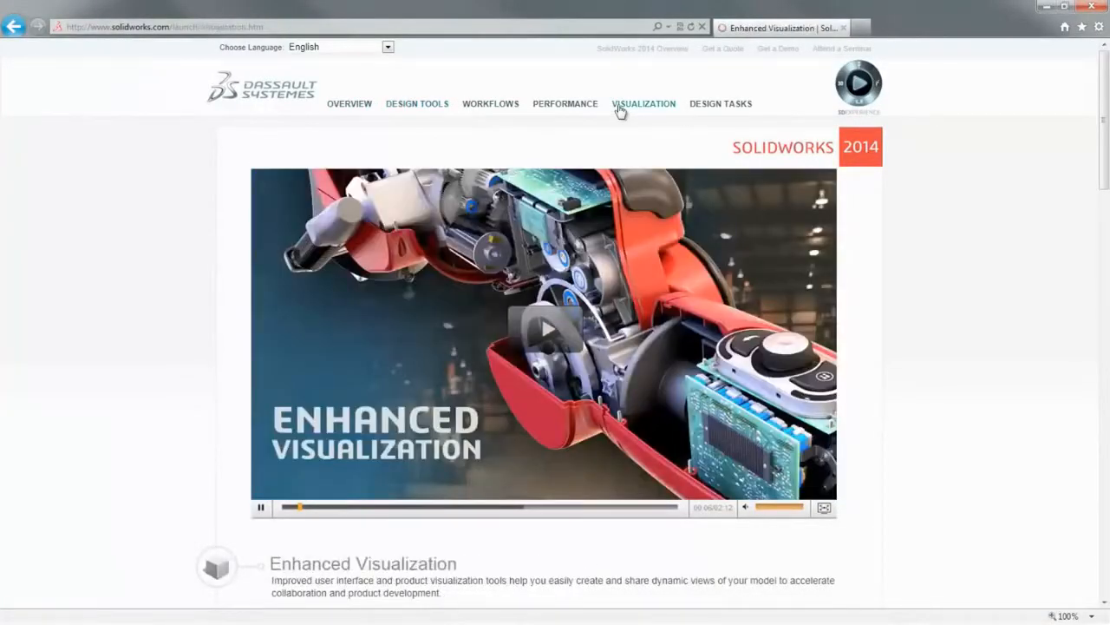
scroll("down", 3)
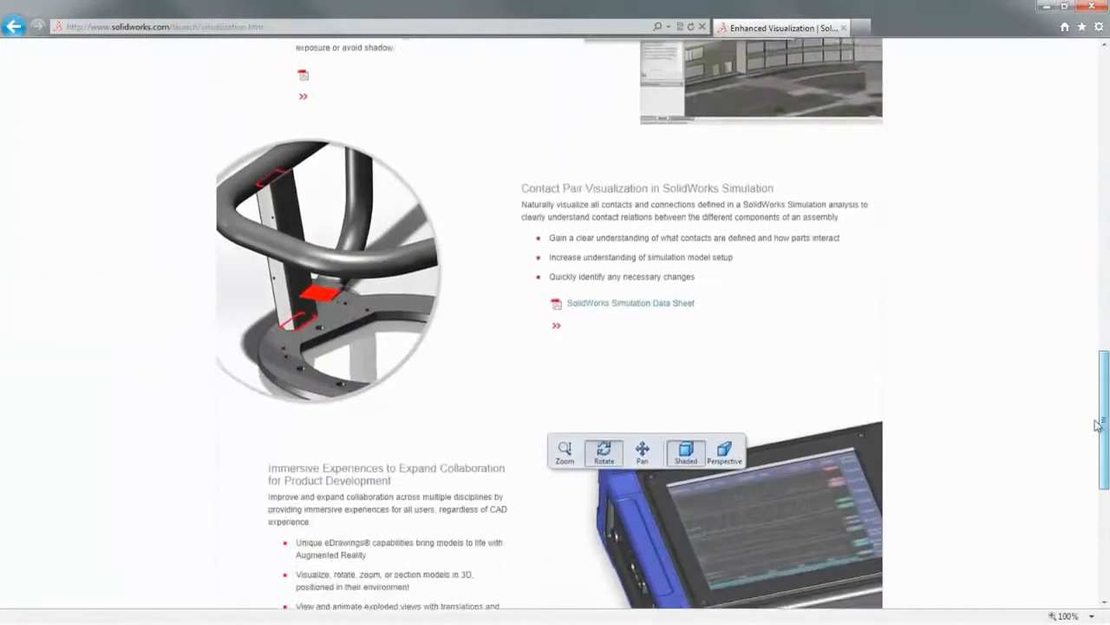